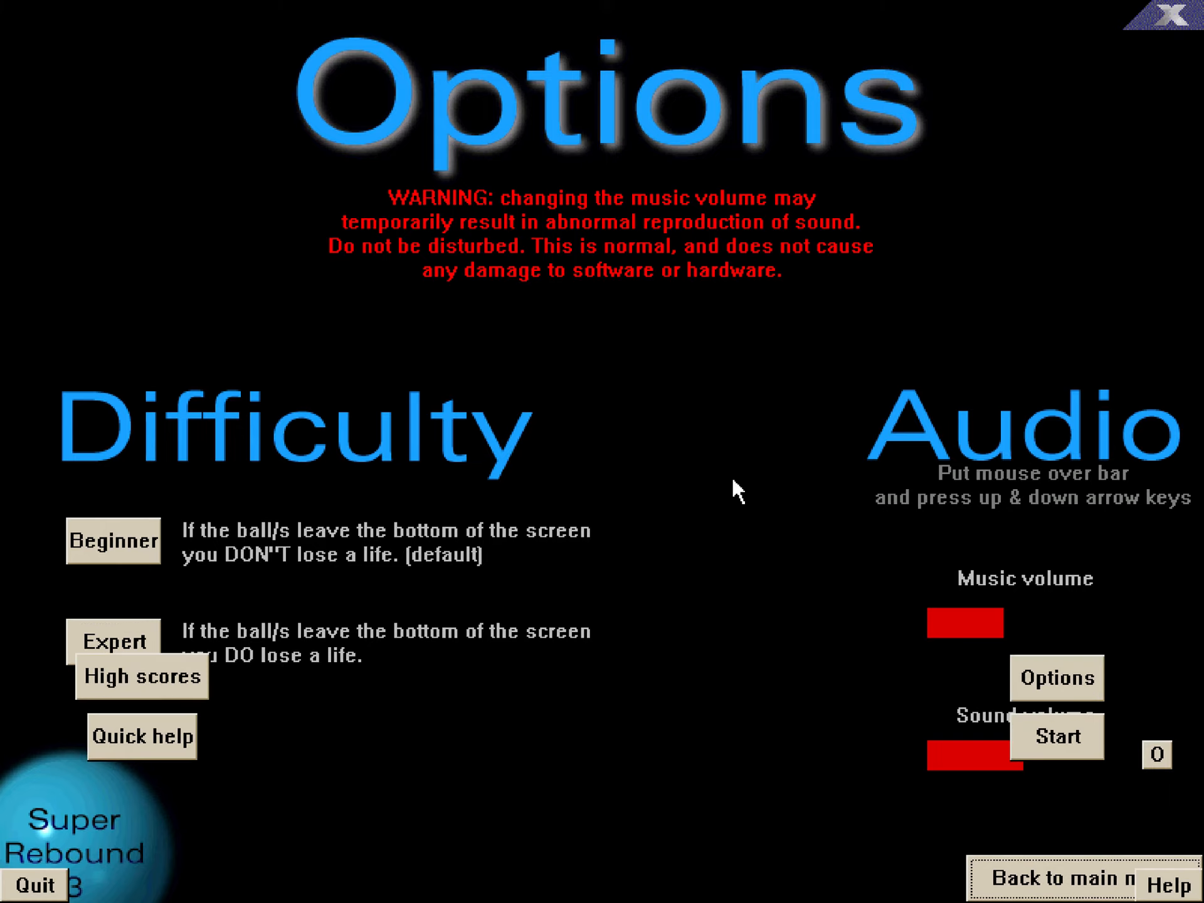
Step: Play a full game of Super Rebound 3 on Expert and record the 587 high score
click(1058, 735)
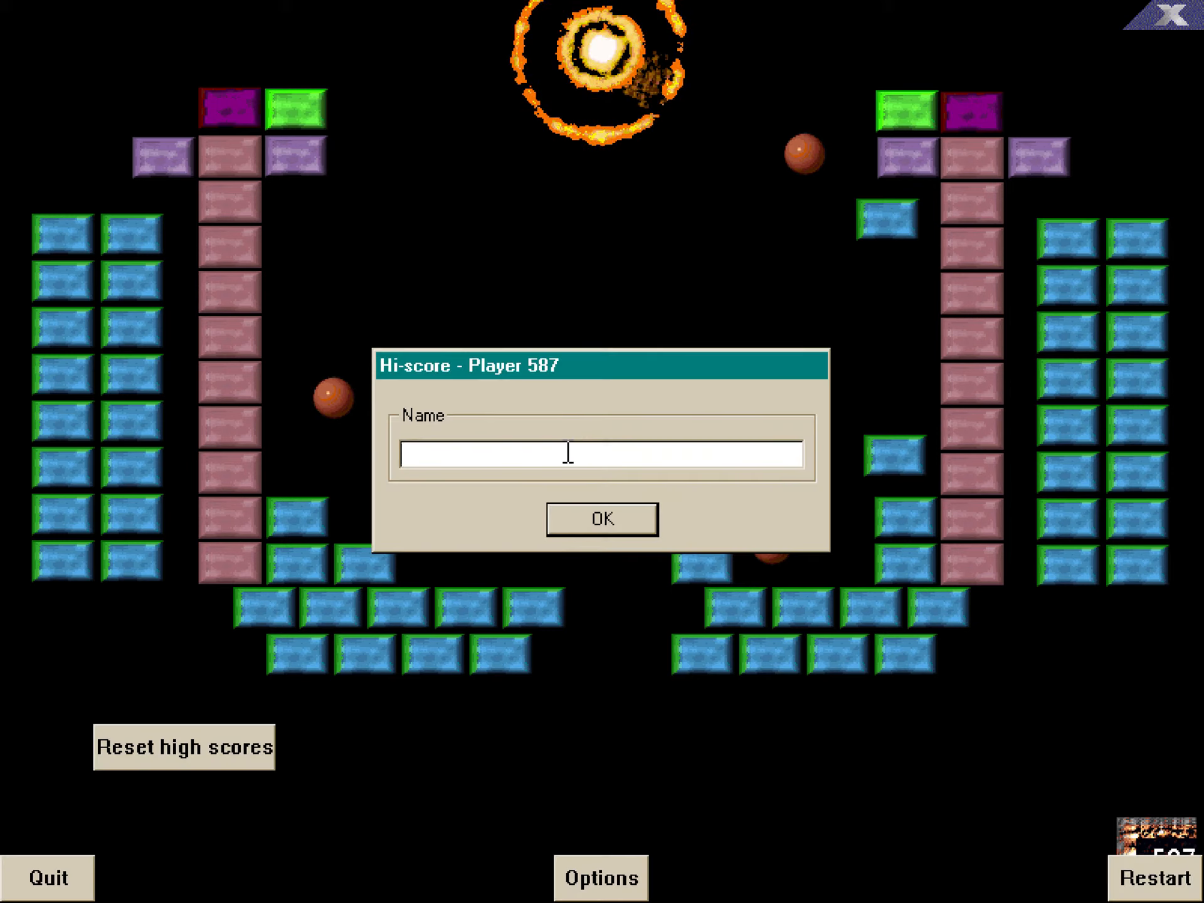
click(601, 519)
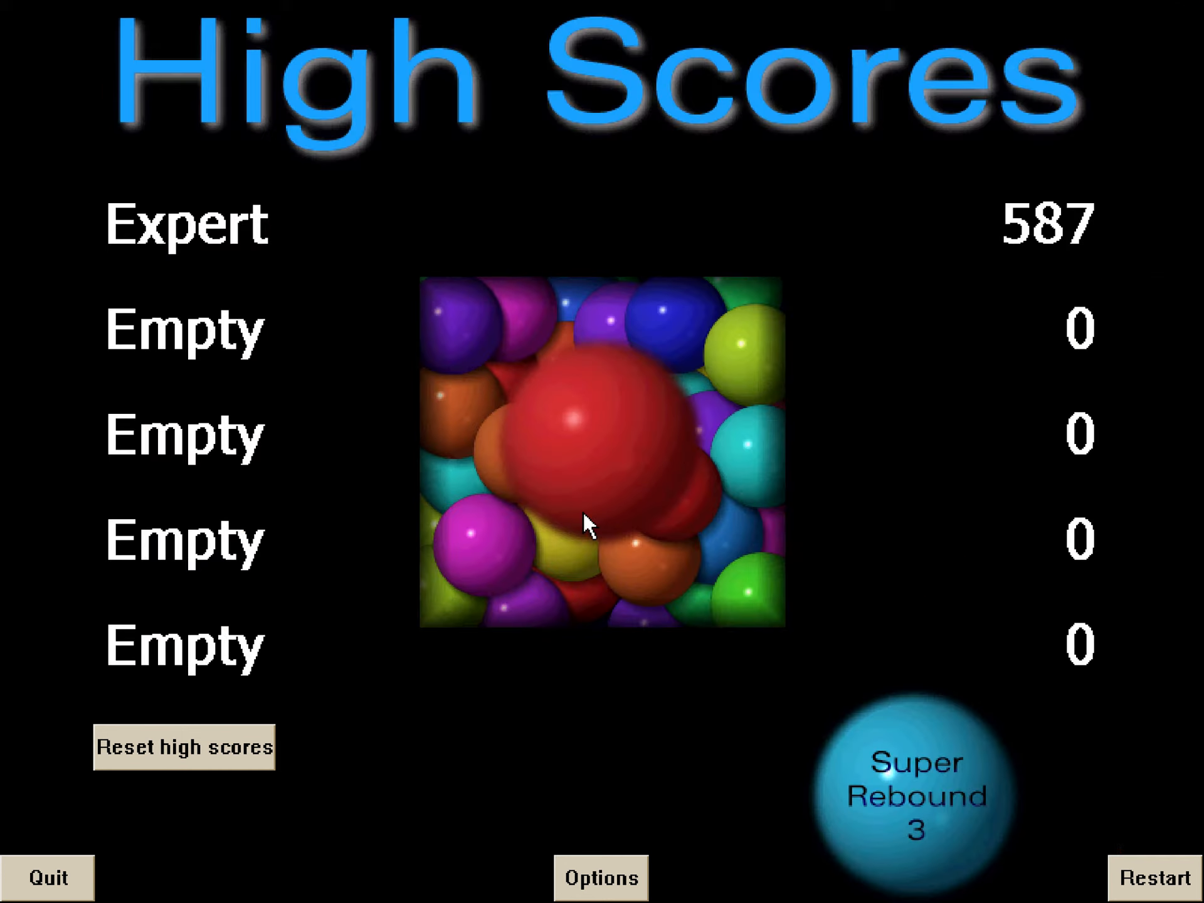